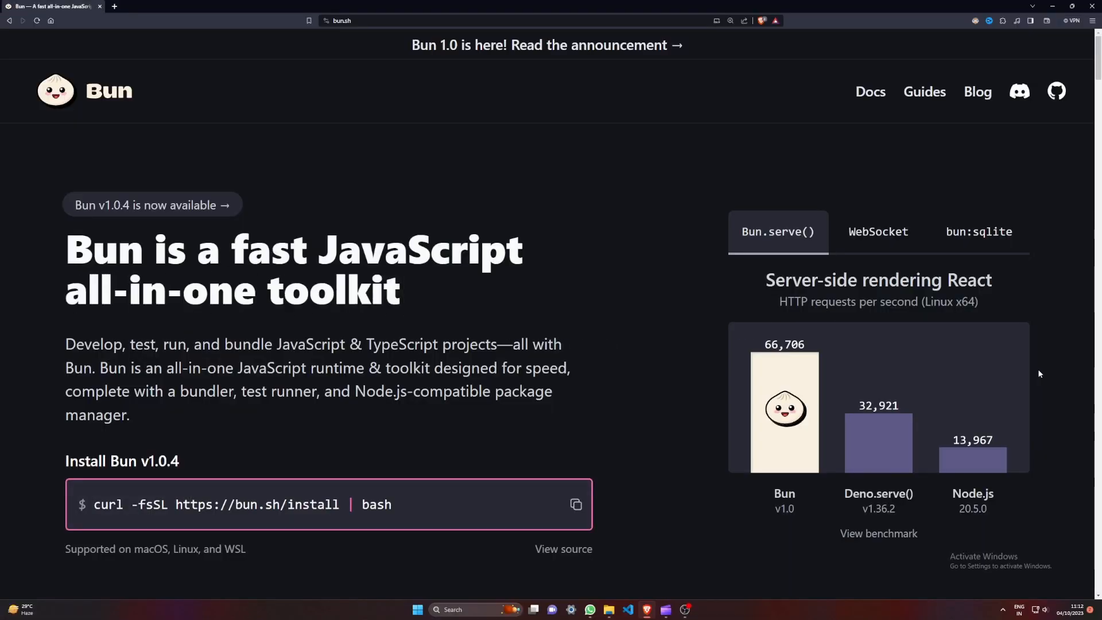
# - Search Google for the most popular backend frameworks from the Bun page
pyautogui.write('most popular backend frame works')
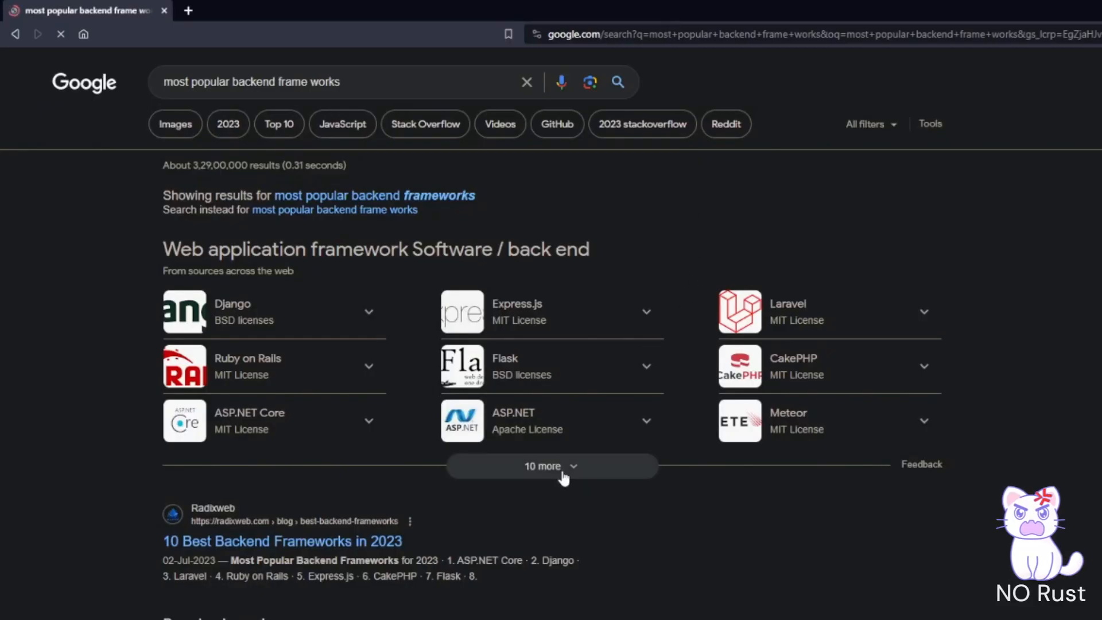
# - Expand the framework list to show Play Framework, Next.js, Angular, Symfony, then search 'best backend'
pyautogui.click(551, 466)
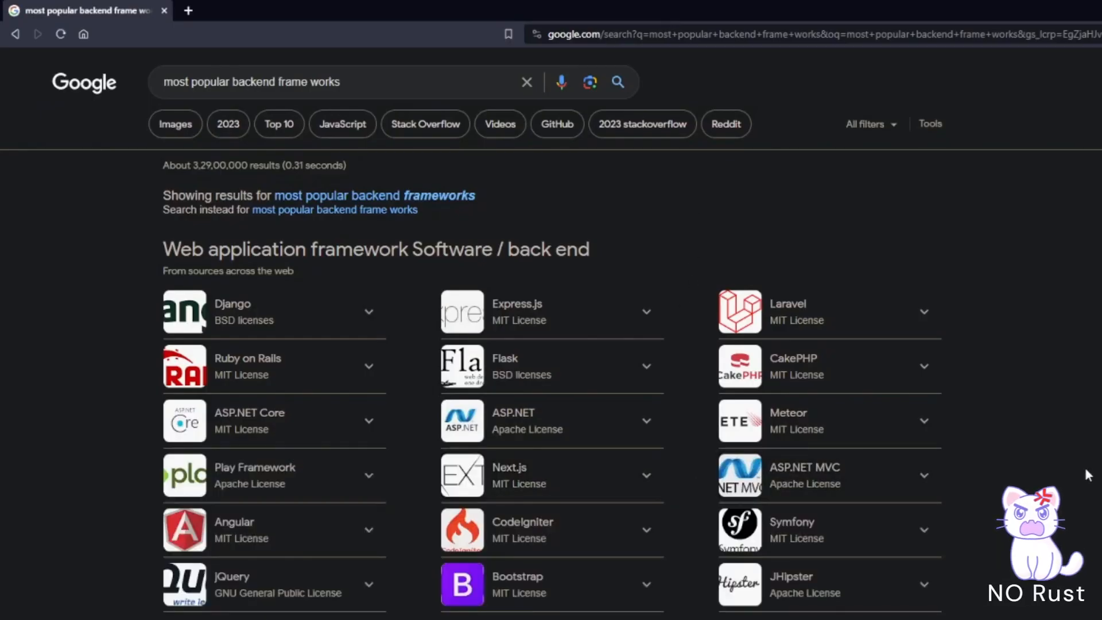
pyautogui.write('best backend')
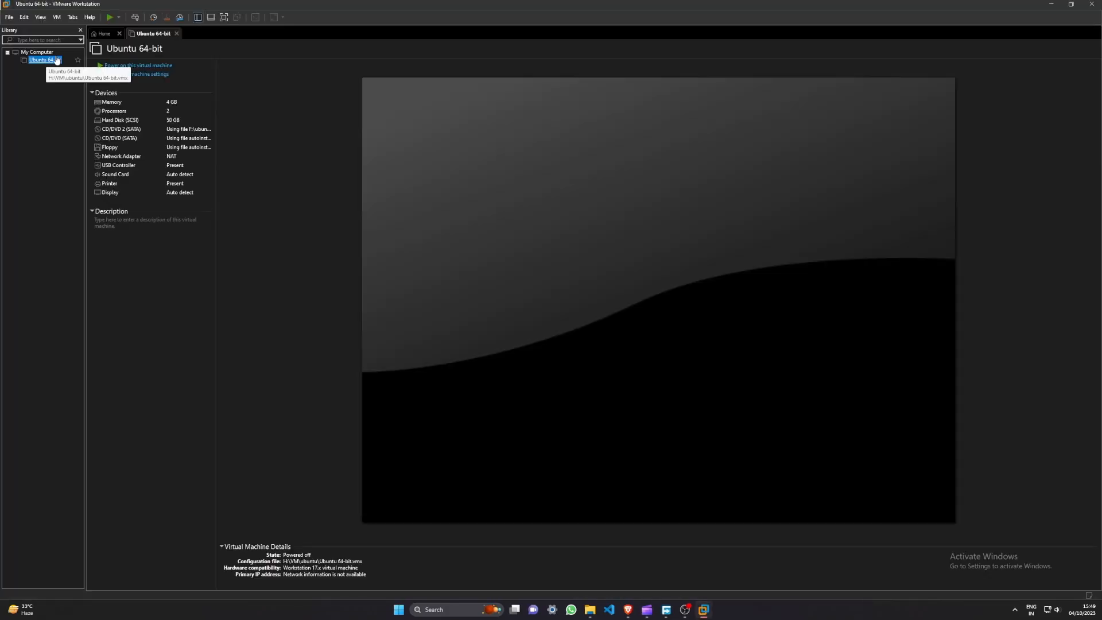
# - Power on the Ubuntu 64-bit VM and start compiling blog_api with cargo run --release
pyautogui.click(139, 64)
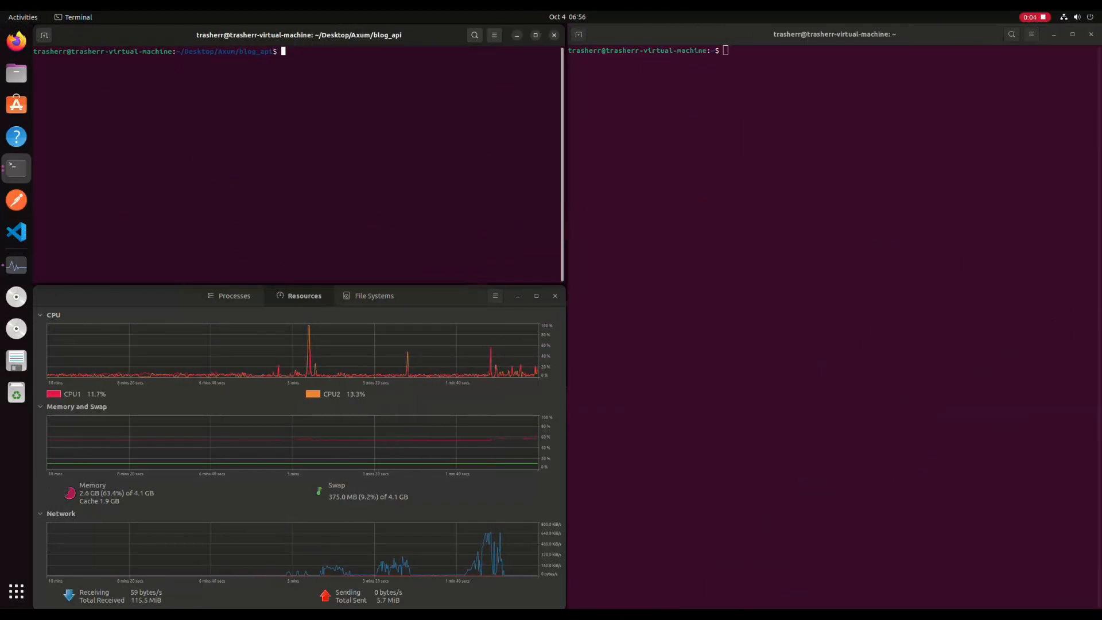
pyautogui.write('cargo run --release')
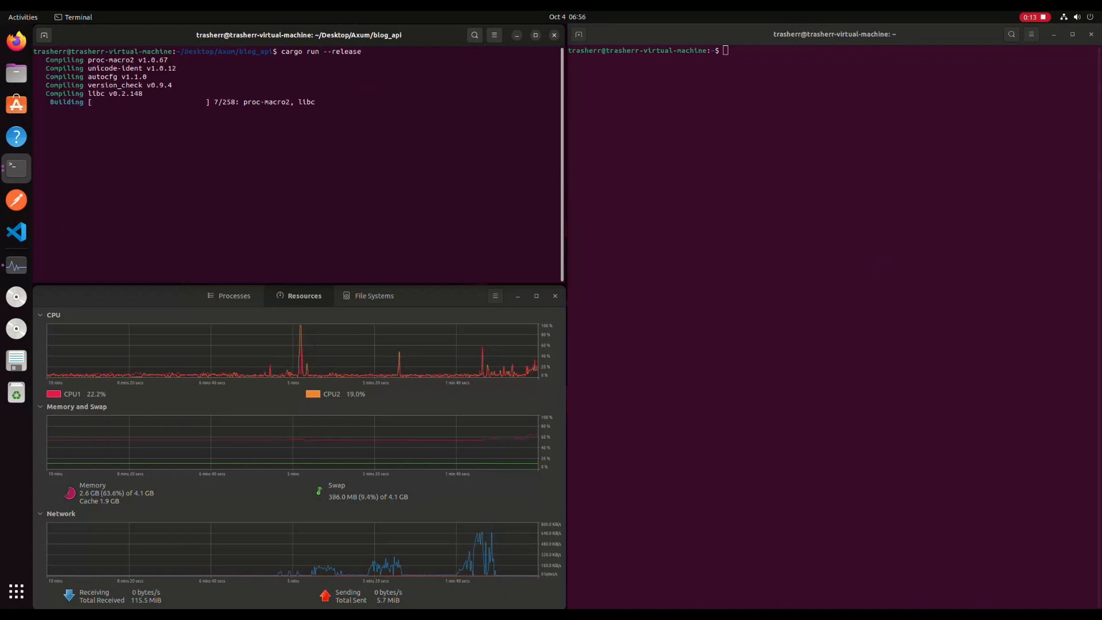